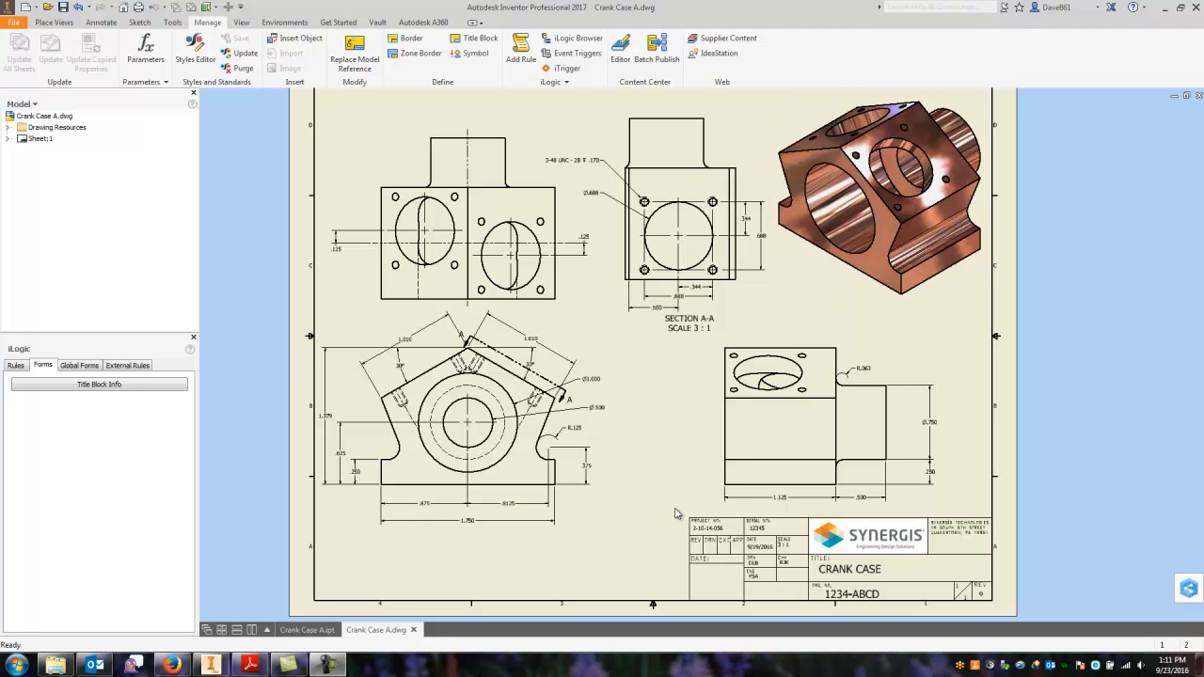
{"action": "mouse_move", "coordinate": [630, 527]}
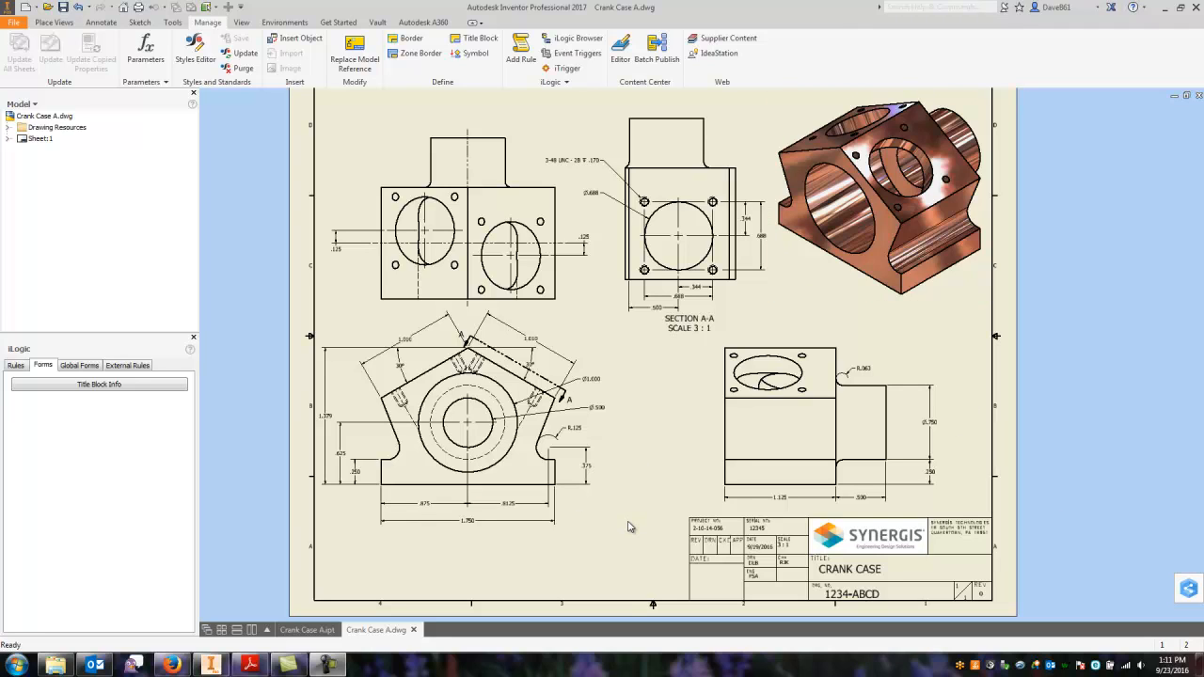
{"action": "mouse_move", "coordinate": [781, 555]}
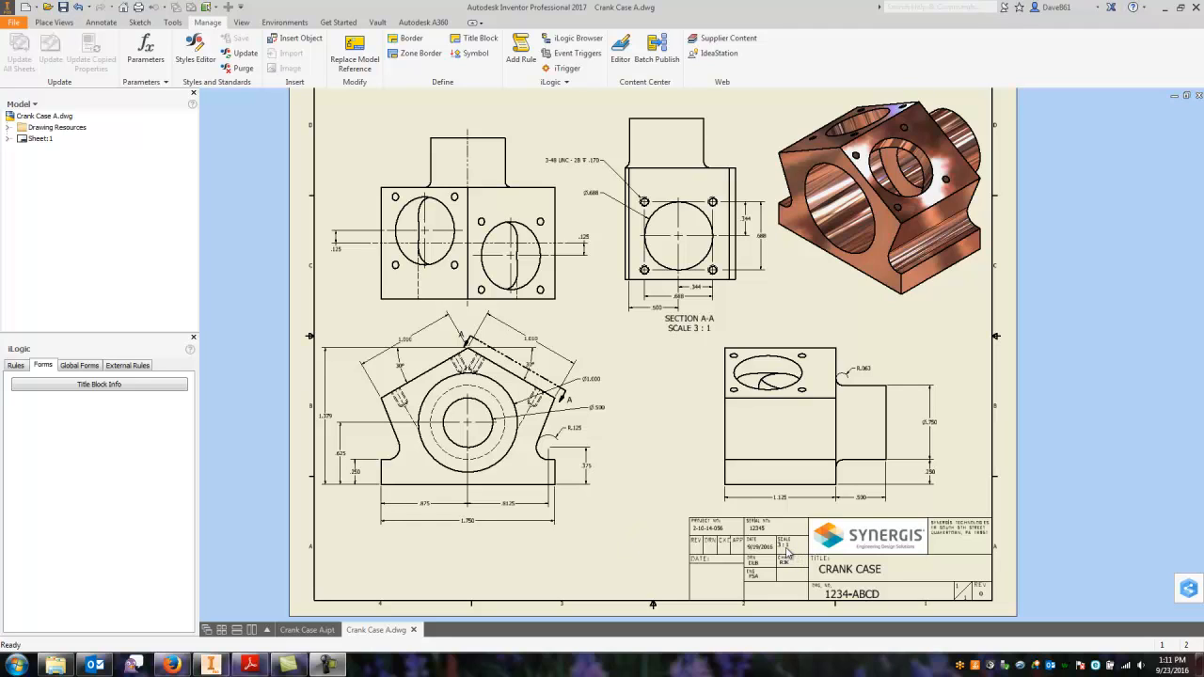
{"action": "mouse_move", "coordinate": [273, 289]}
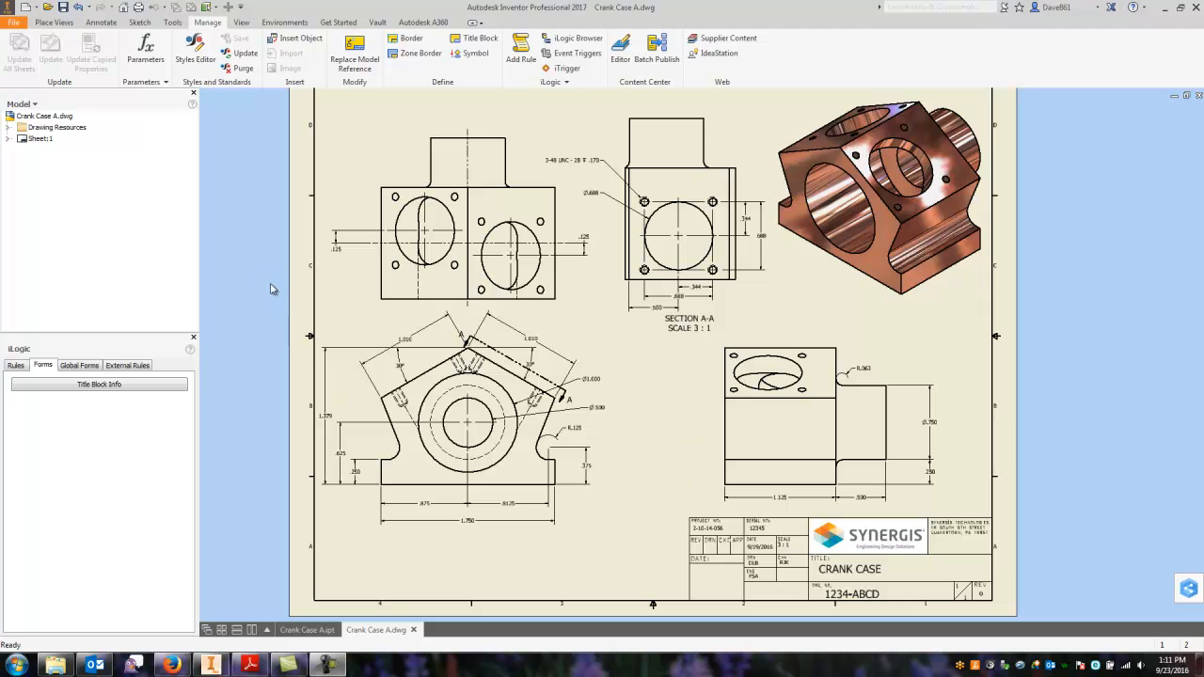
{"action": "mouse_move", "coordinate": [264, 266]}
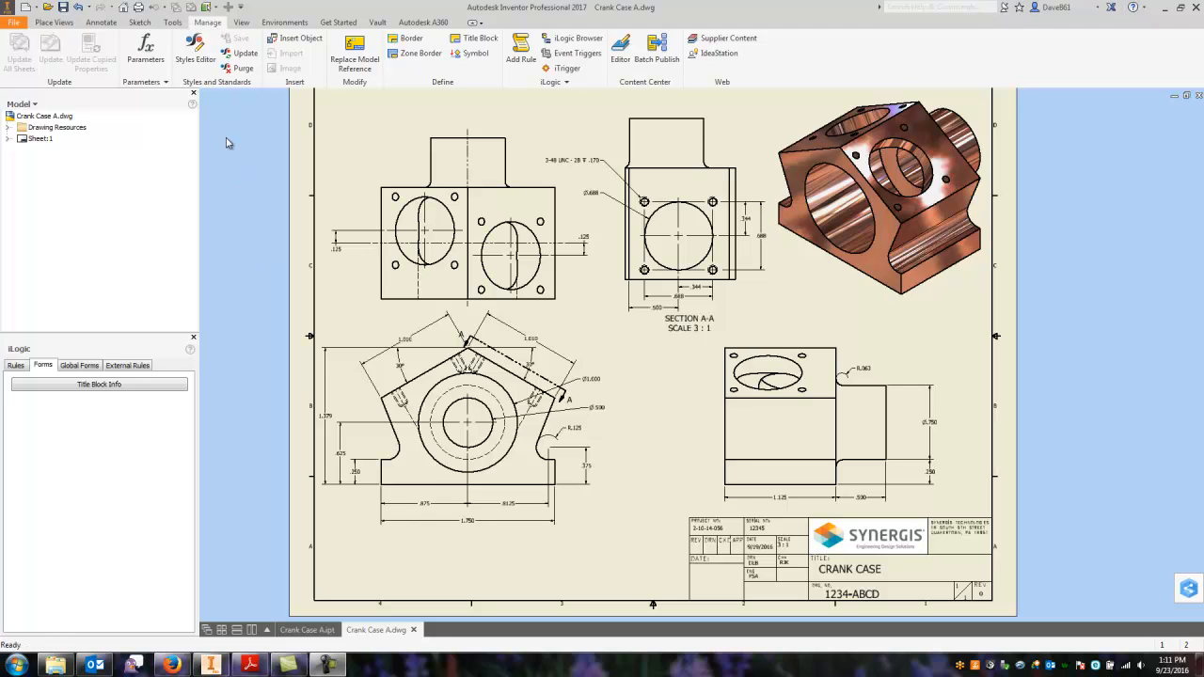
{"action": "mouse_move", "coordinate": [195, 49]}
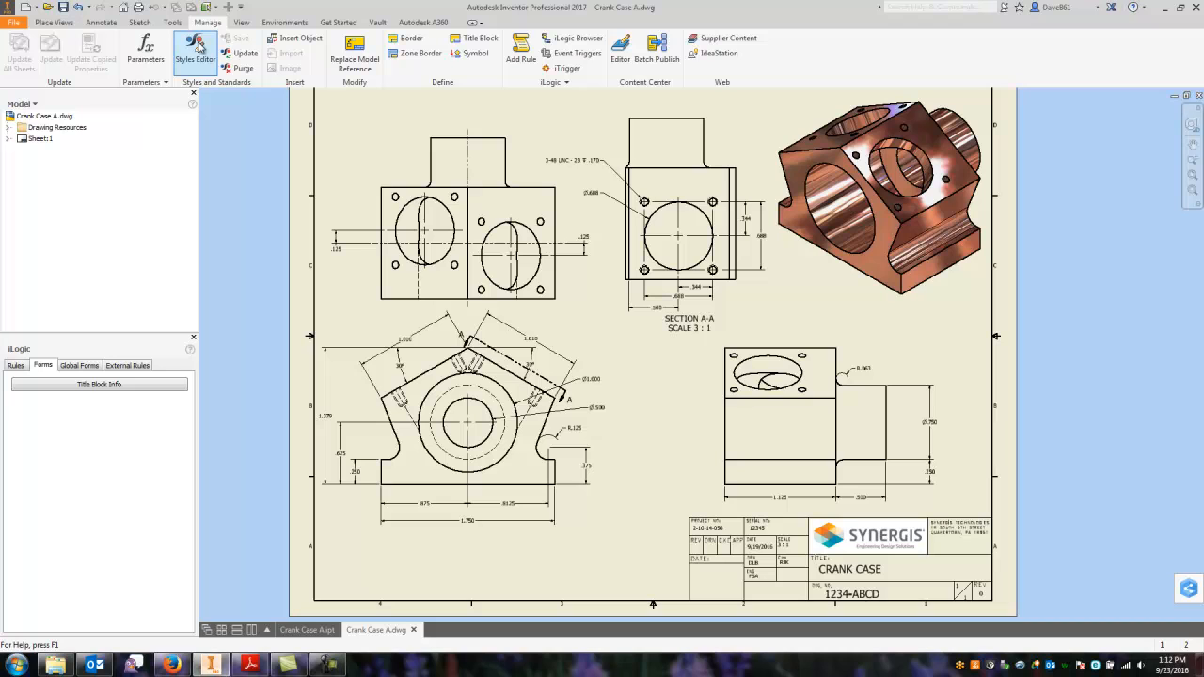
In the Styles Editor, switch the Standard's Preset Values list to show scales (1:1 to 10:1)
{"action": "left_click", "coordinate": [196, 52]}
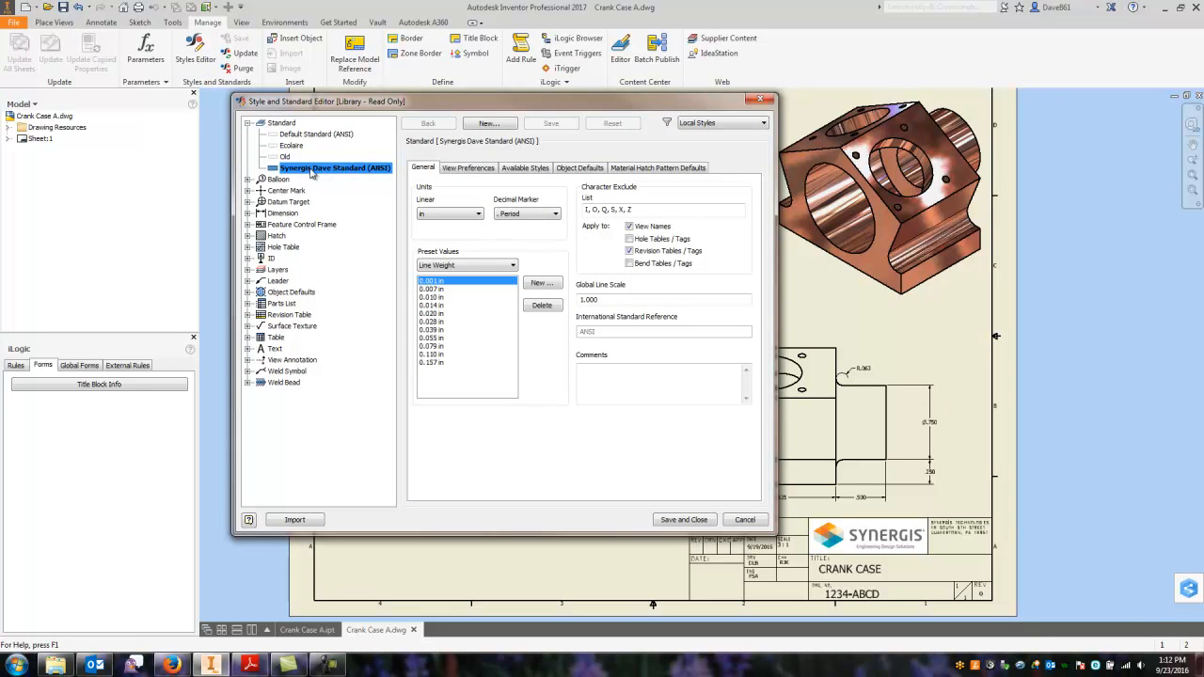
{"action": "mouse_move", "coordinate": [305, 177]}
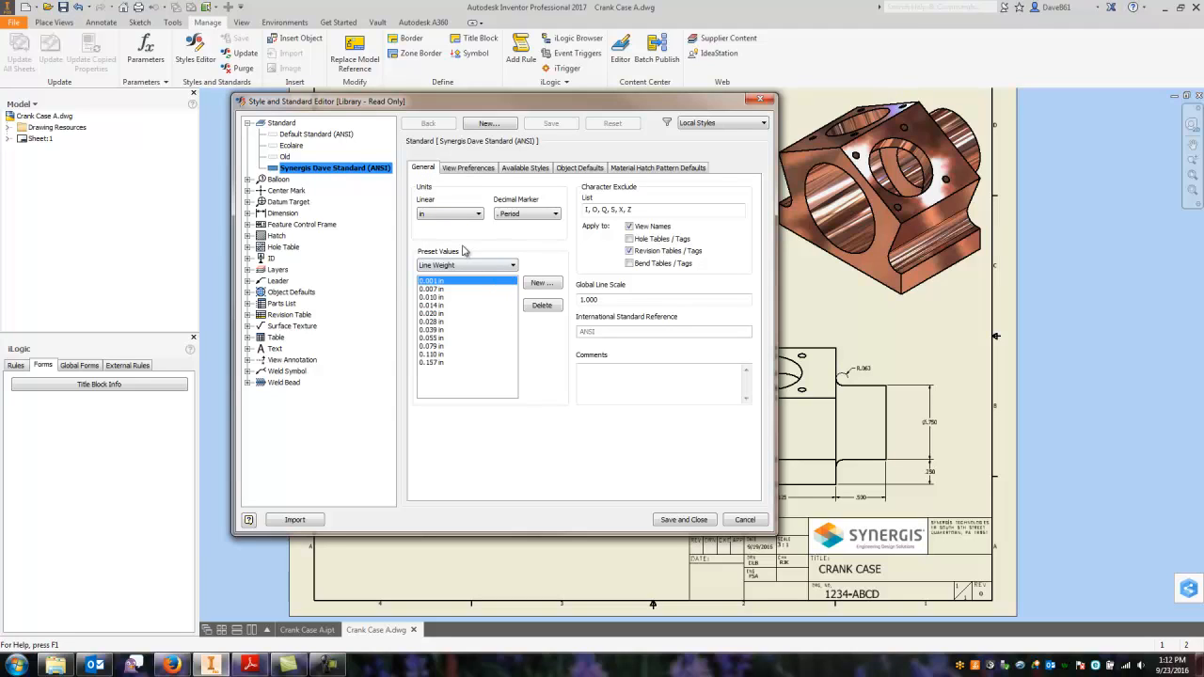
{"action": "left_click", "coordinate": [511, 264]}
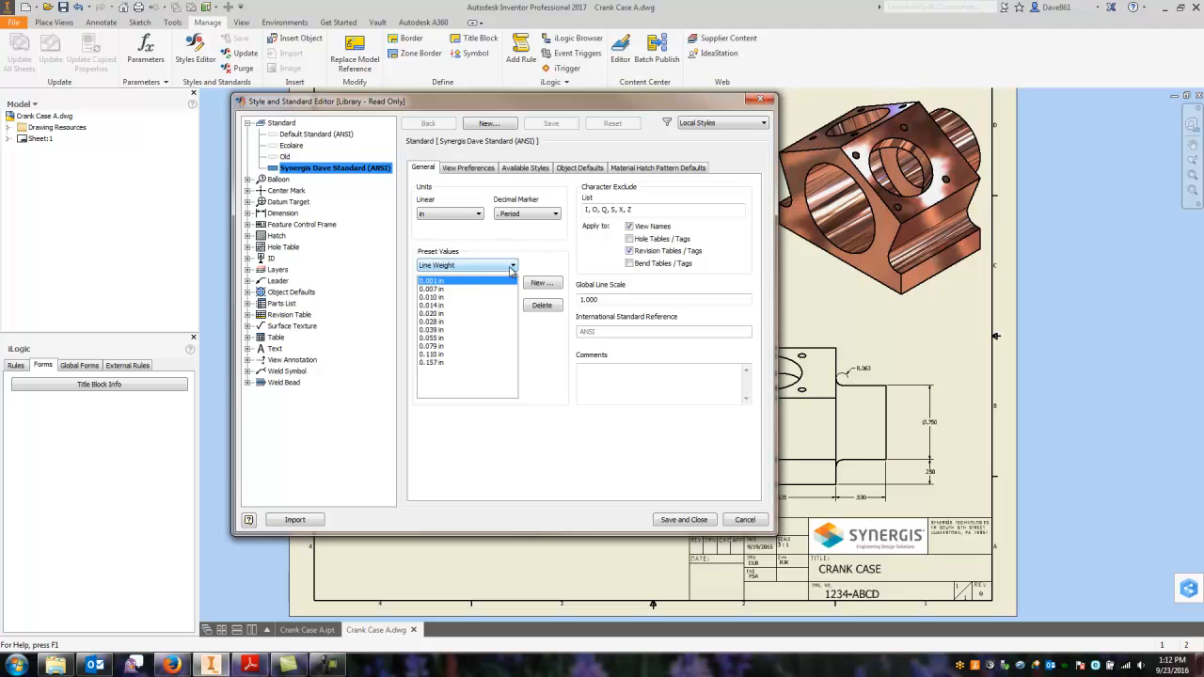
{"action": "left_click", "coordinate": [511, 264]}
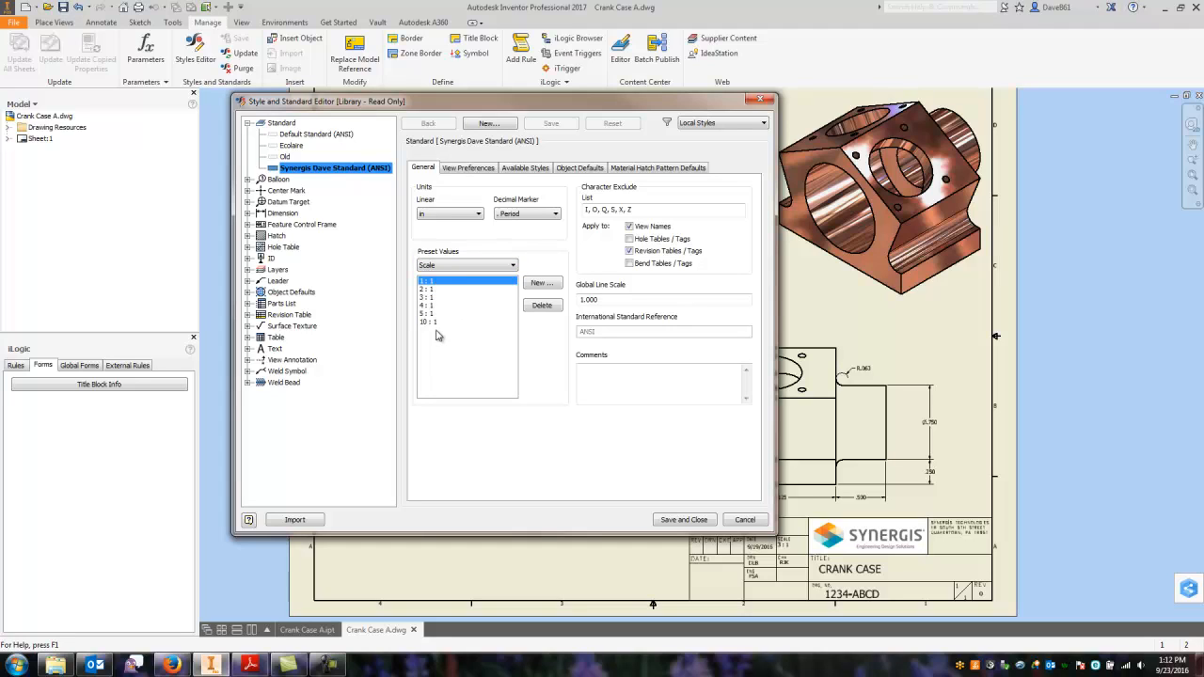
{"action": "mouse_move", "coordinate": [539, 292]}
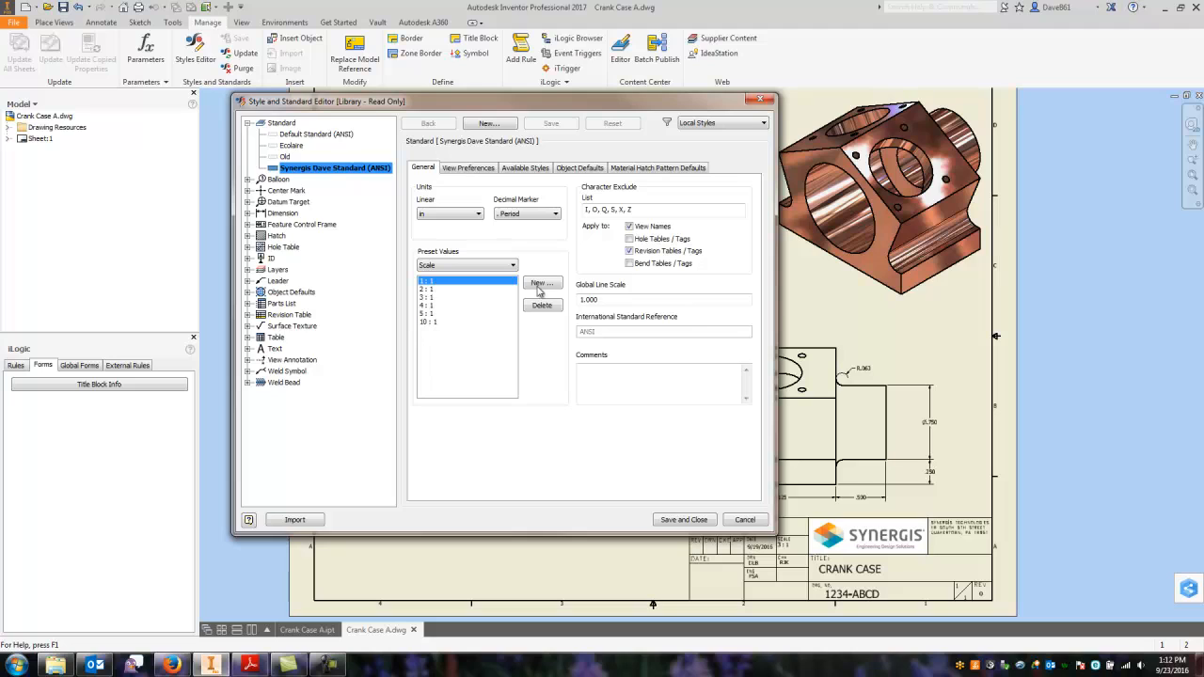
Add 1/4 and 1/2 as new preset scale values
{"action": "left_click", "coordinate": [538, 284]}
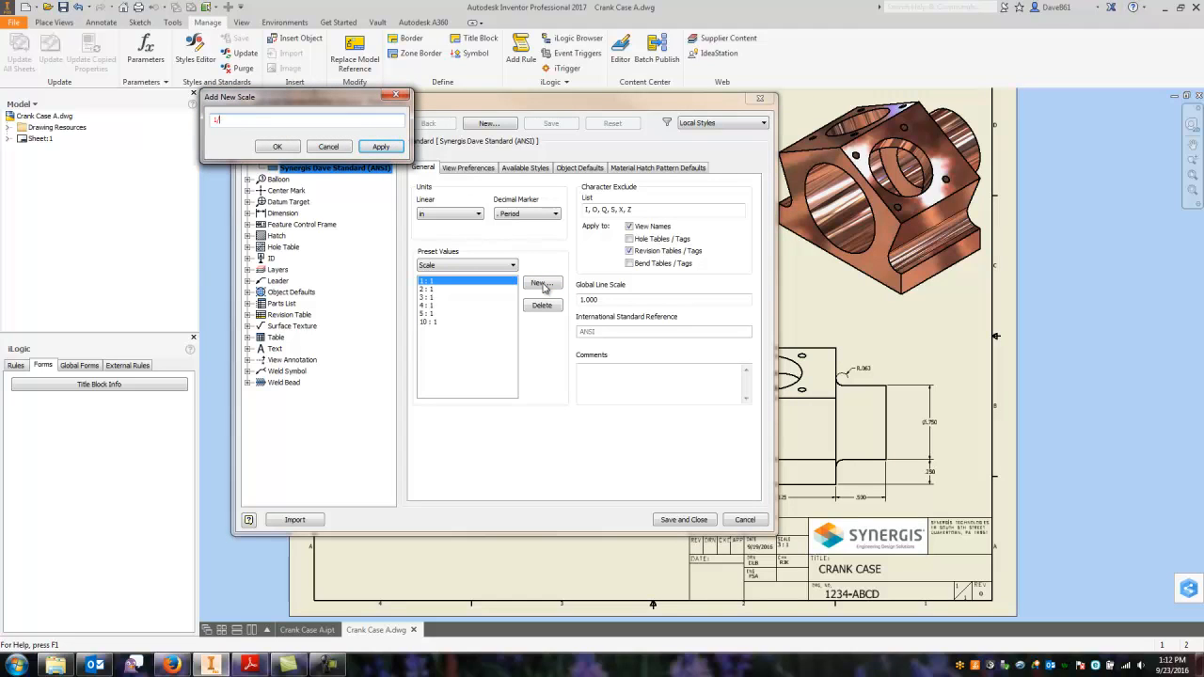
{"action": "type", "text": "/4"}
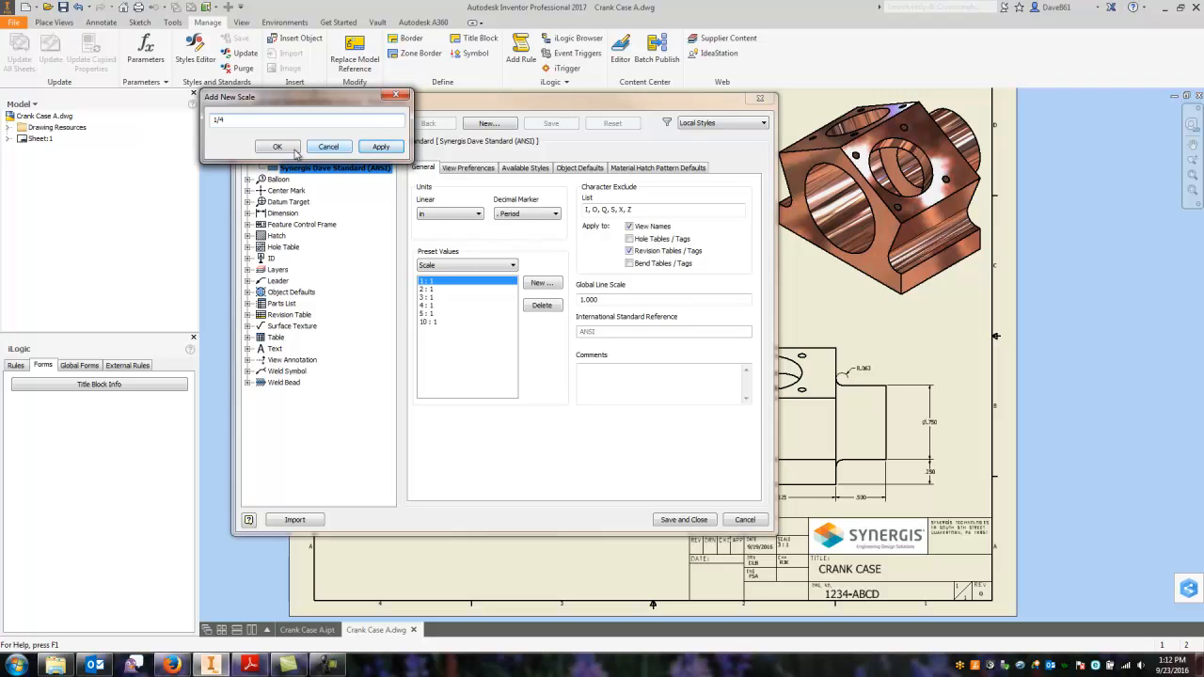
{"action": "left_click", "coordinate": [277, 146]}
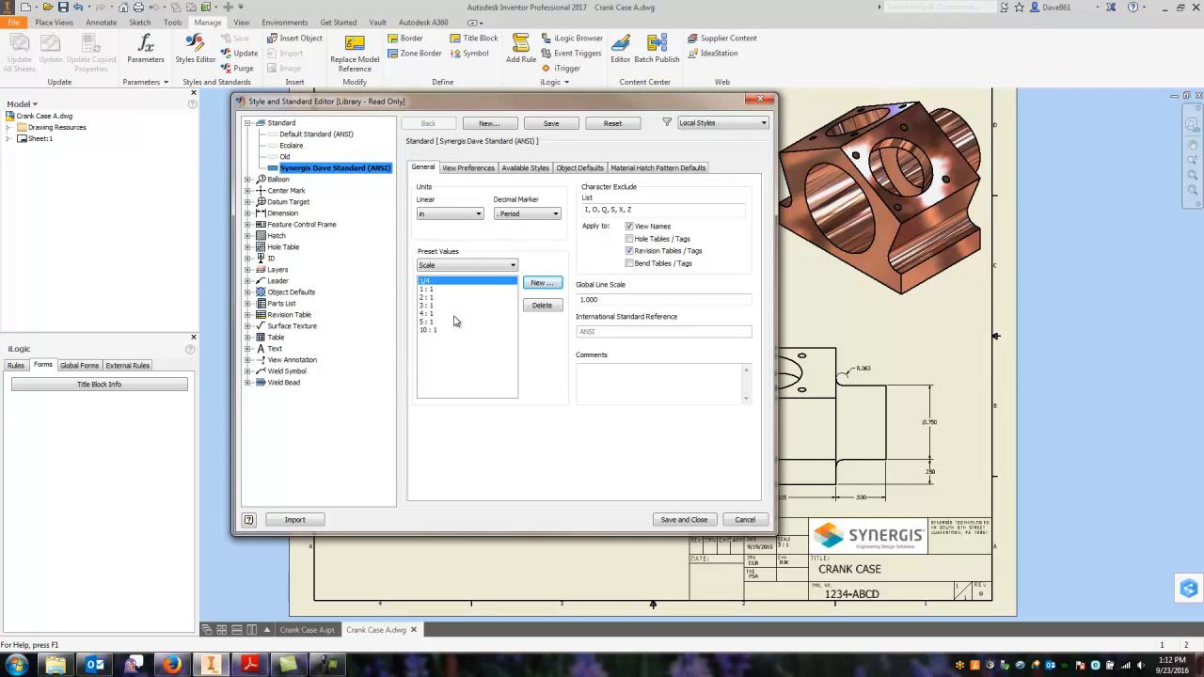
{"action": "left_click", "coordinate": [542, 283]}
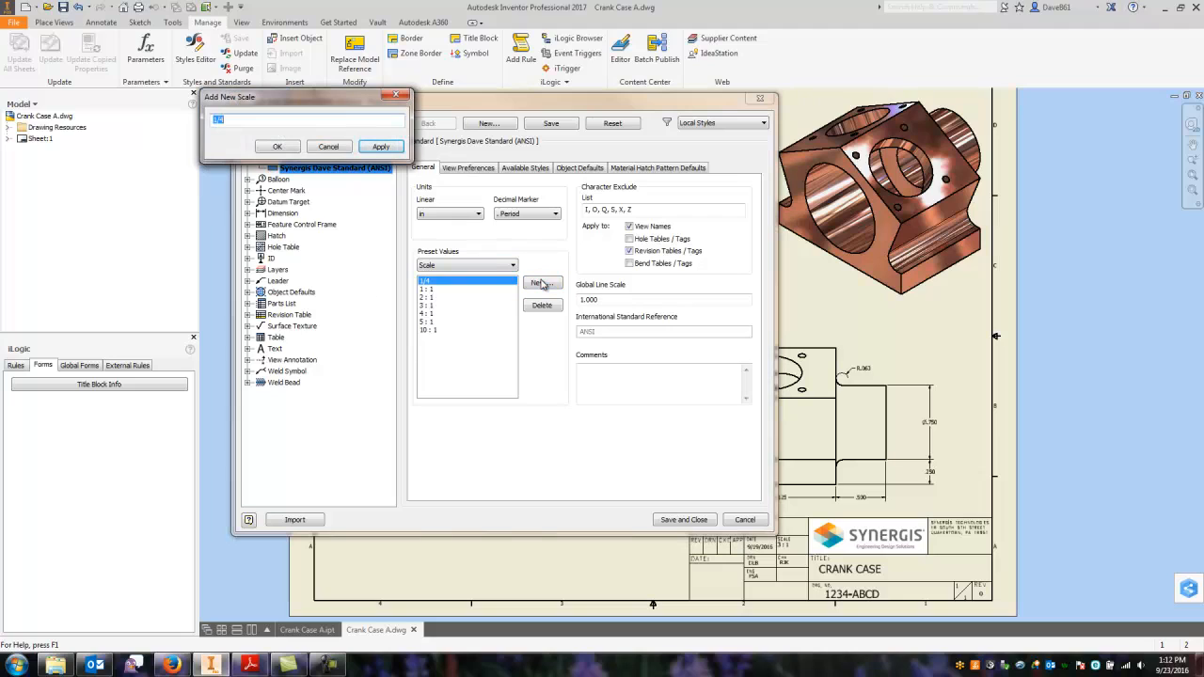
{"action": "type", "text": "1/2"}
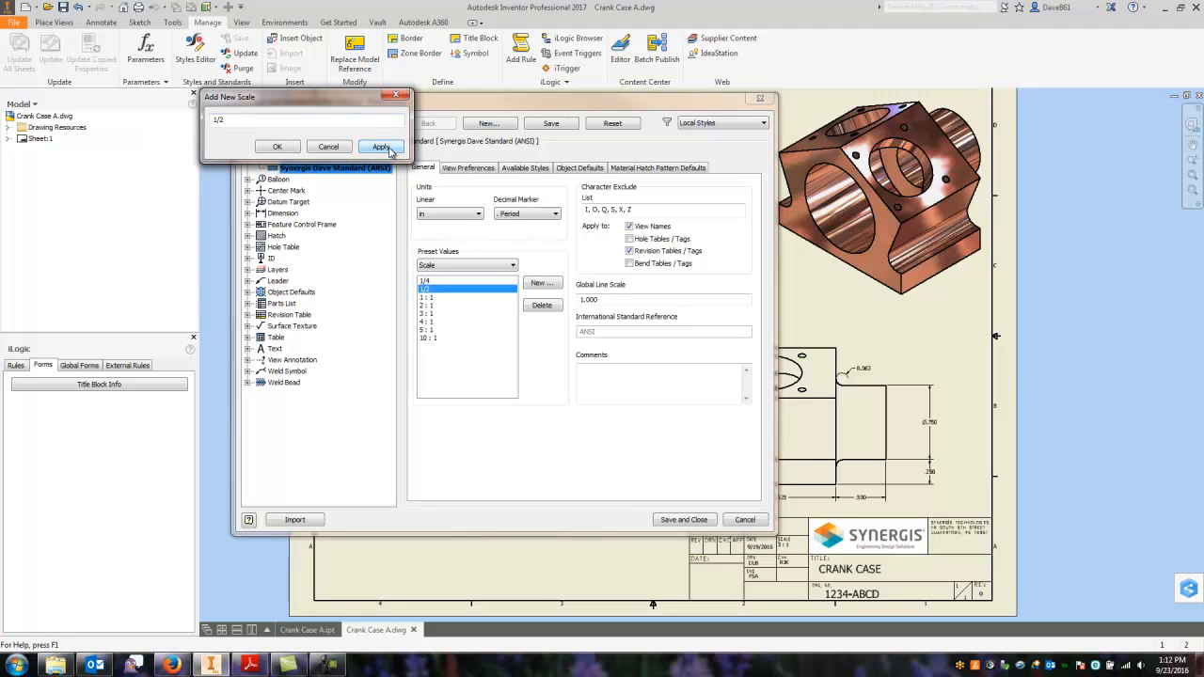
{"action": "left_click", "coordinate": [381, 146]}
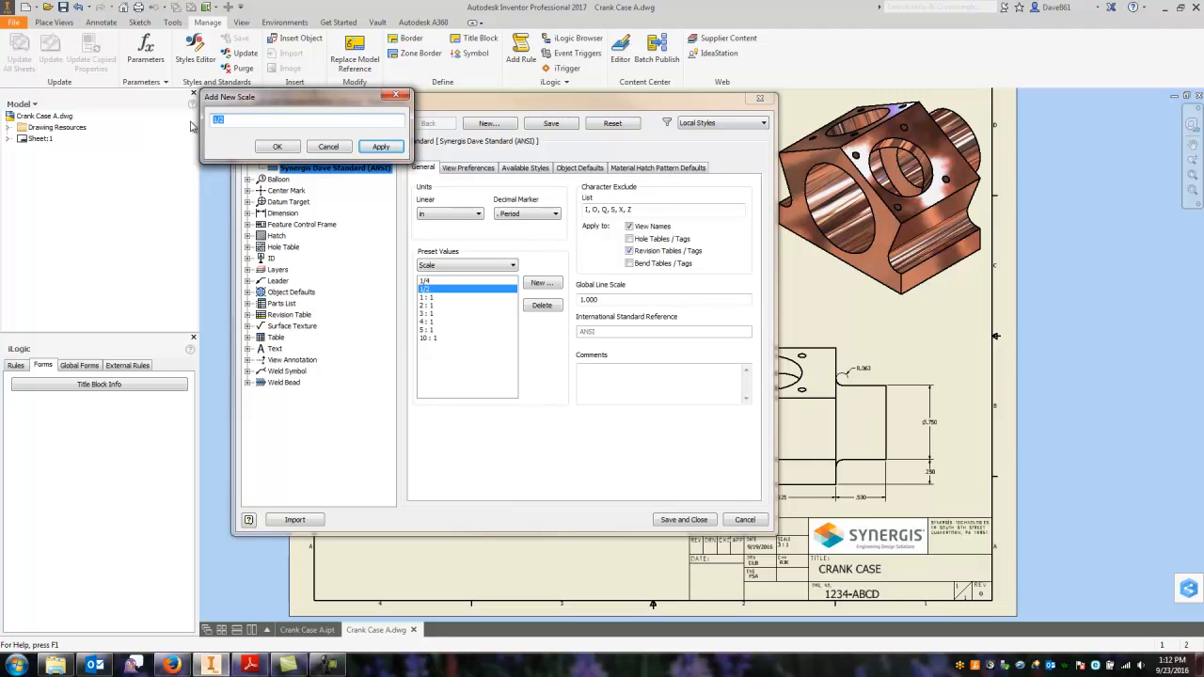
Add the 6"=1' preset scale and save the standard
{"action": "type", "text": "61"}
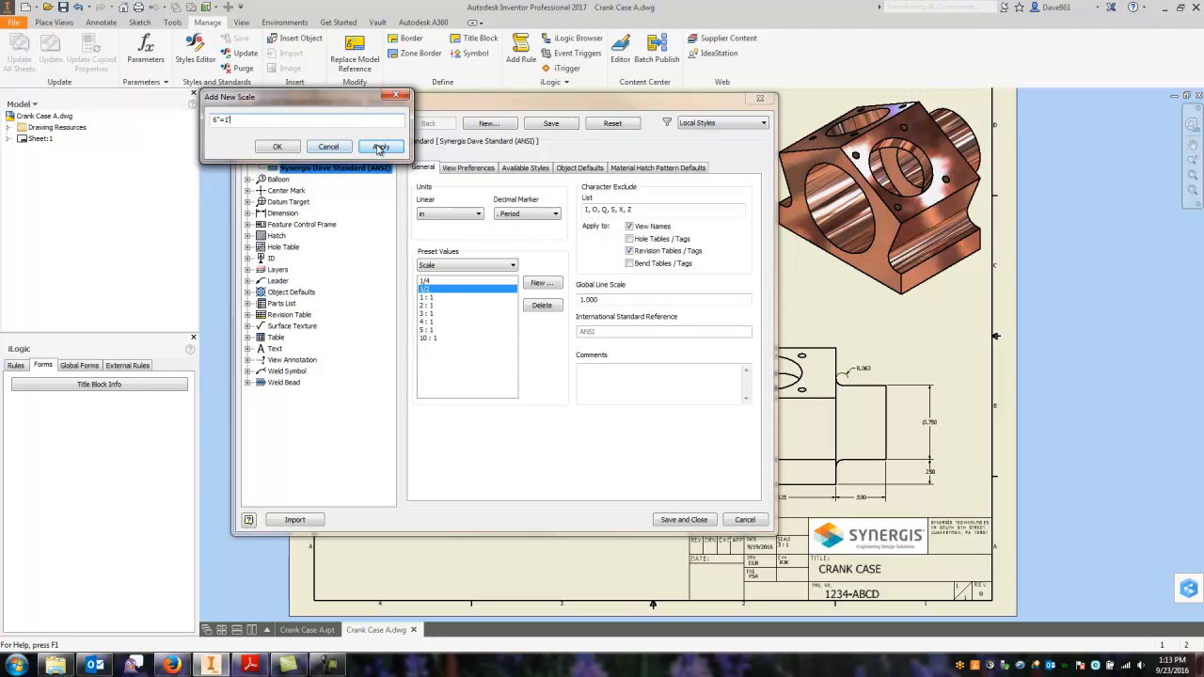
{"action": "left_click", "coordinate": [381, 146]}
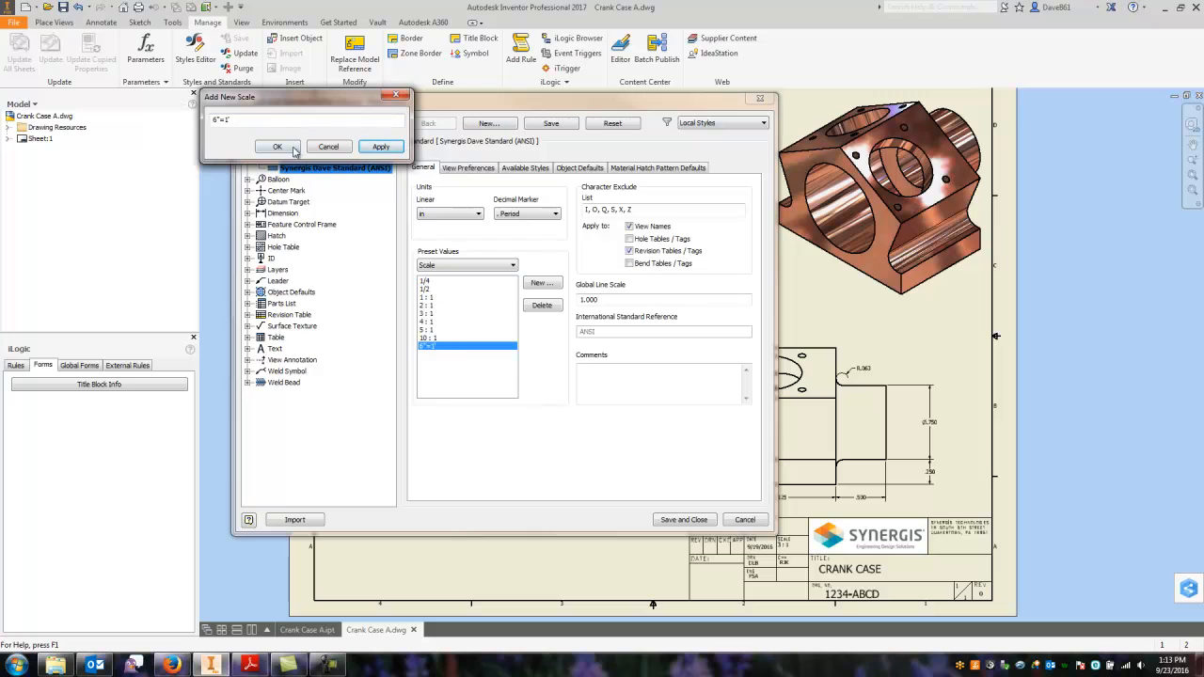
{"action": "left_click", "coordinate": [276, 146]}
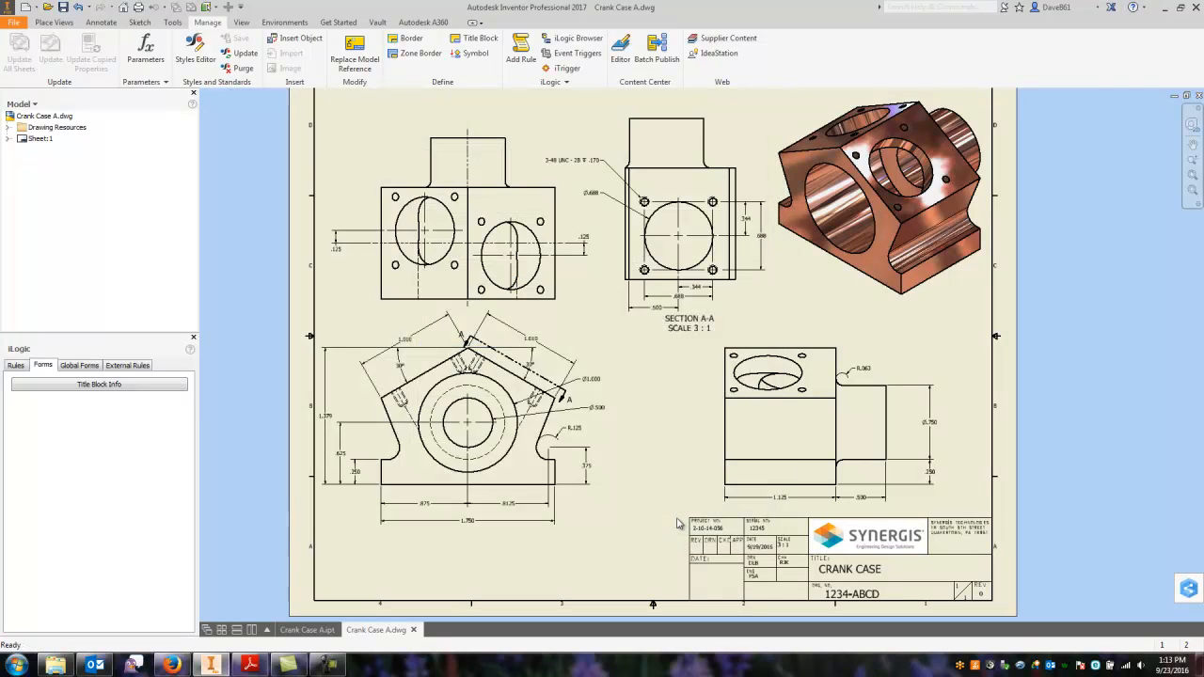
{"action": "right_click", "coordinate": [49, 139]}
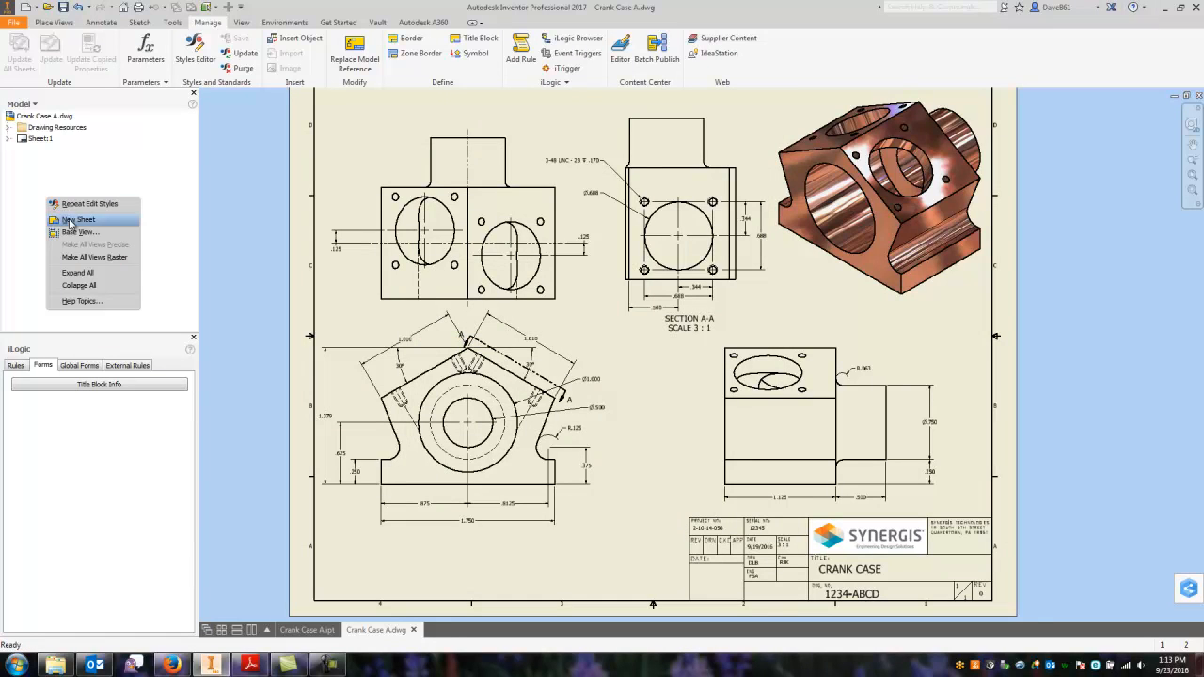
Add a new blank Sheet:2 and start a base view of the crank case
{"action": "left_click", "coordinate": [79, 219]}
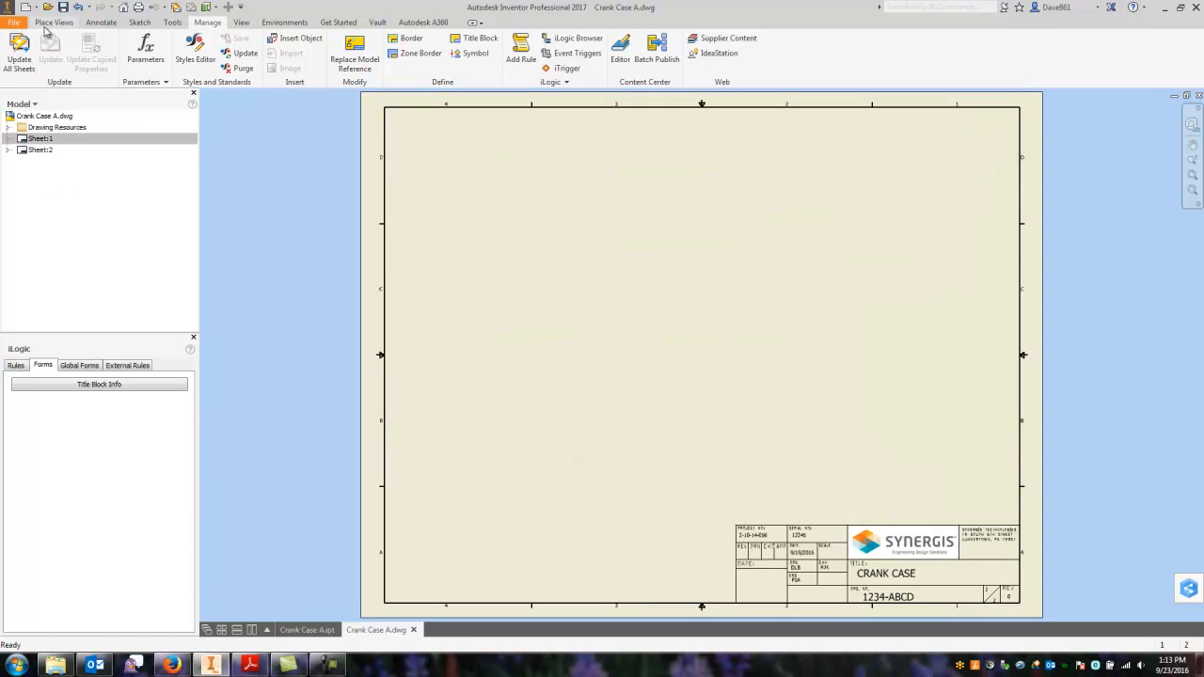
{"action": "left_click", "coordinate": [13, 47]}
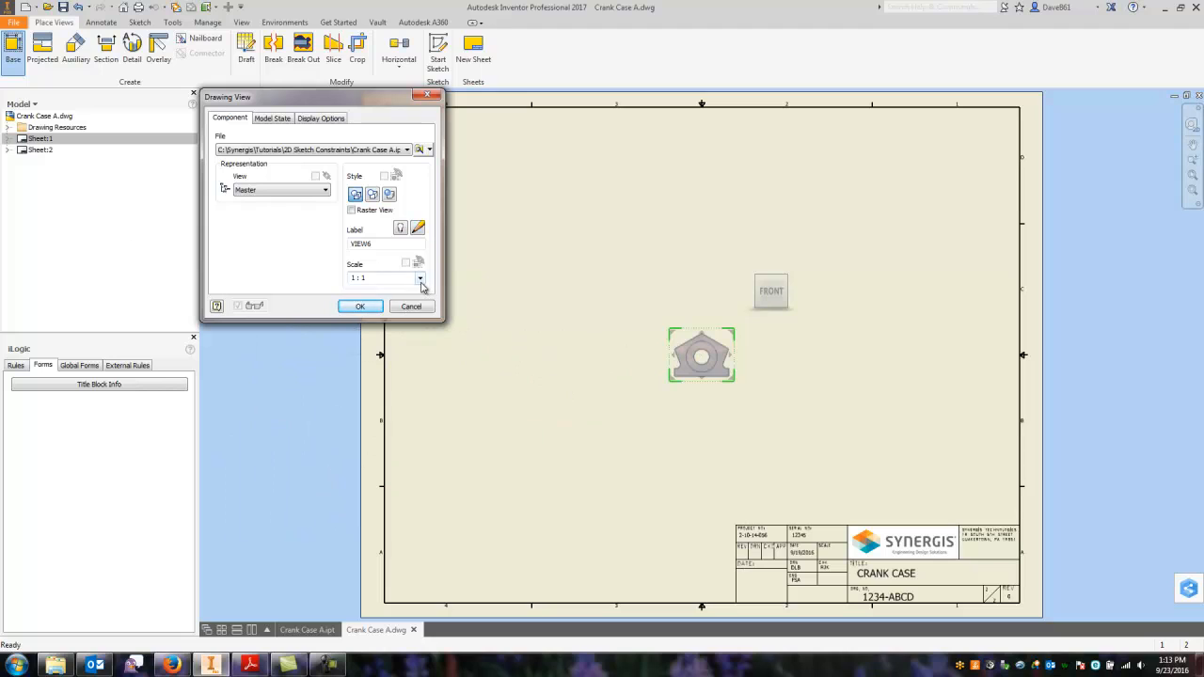
Try several scales, settle on 1/2, and place the crank case base view (VIEW6)
{"action": "left_click", "coordinate": [419, 278]}
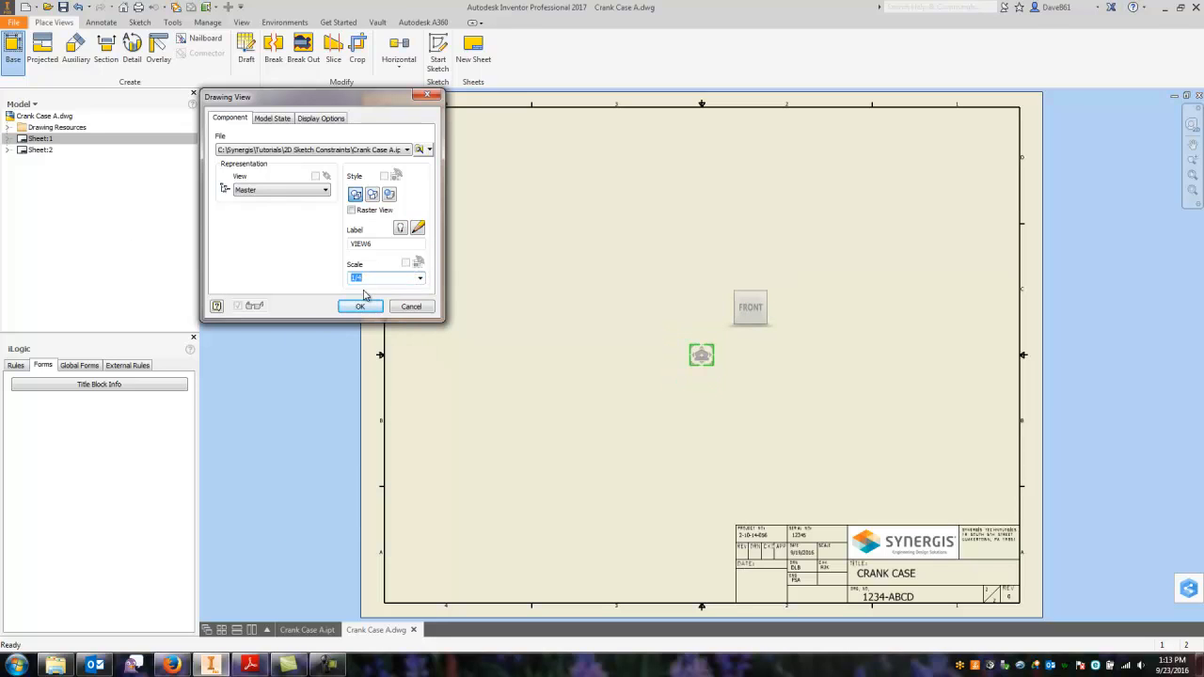
{"action": "left_click", "coordinate": [418, 277]}
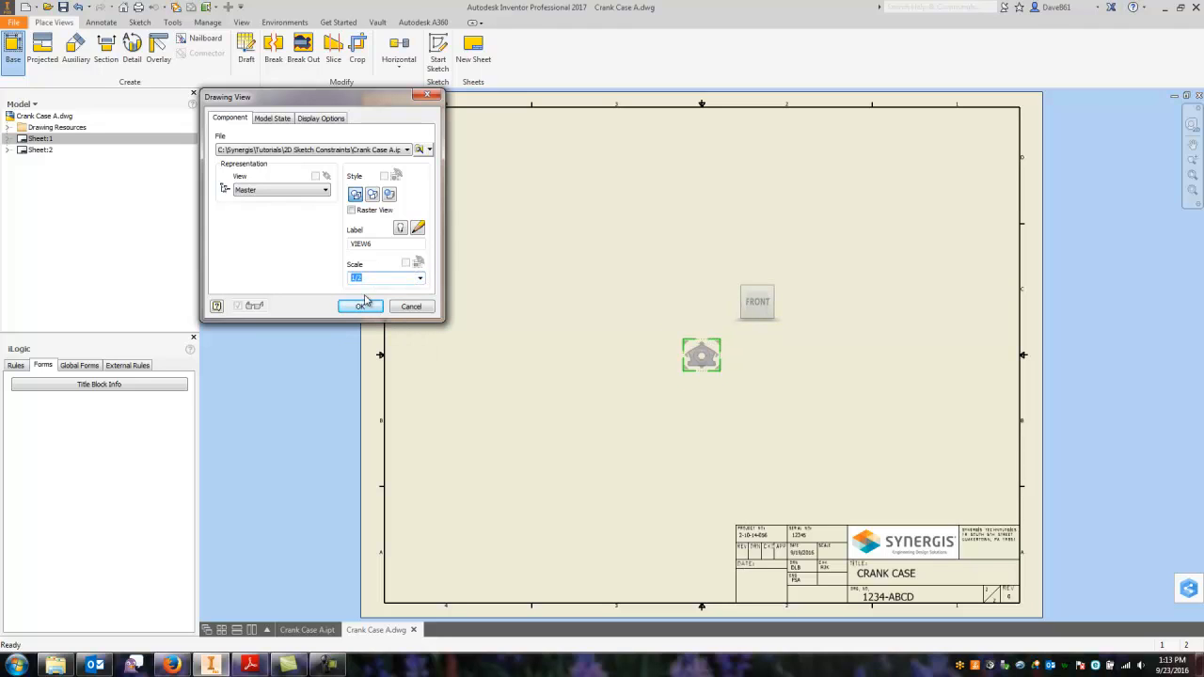
{"action": "left_click", "coordinate": [419, 277]}
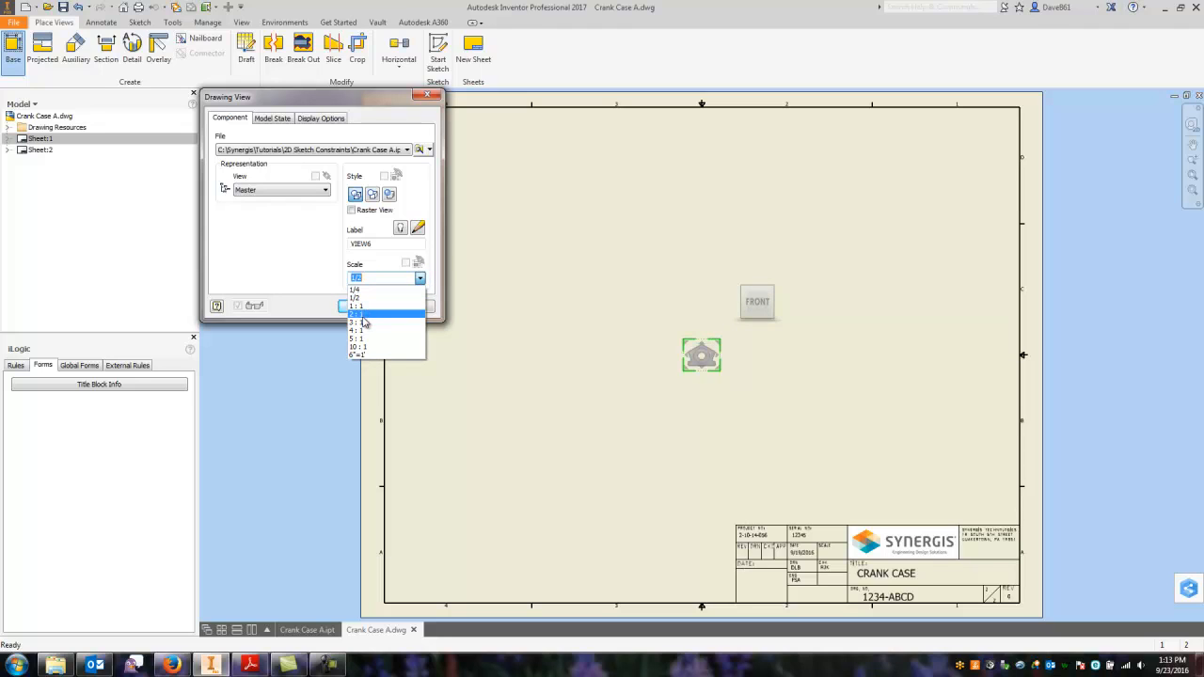
{"action": "left_click", "coordinate": [358, 312]}
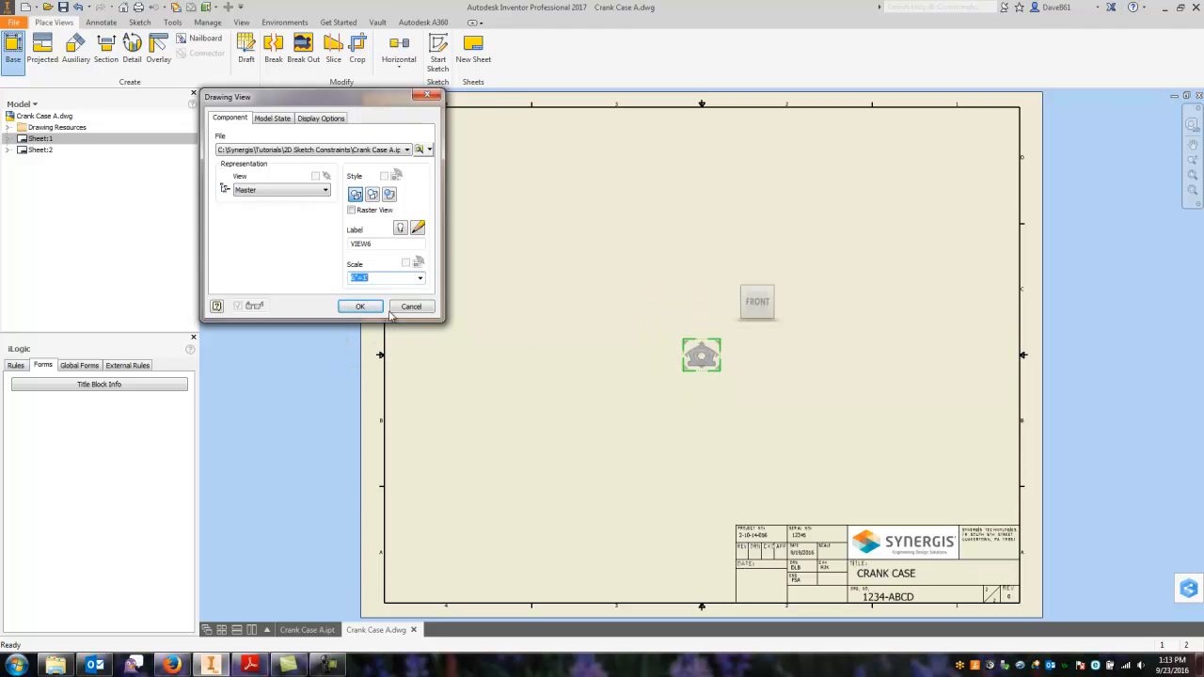
{"action": "left_click", "coordinate": [420, 277]}
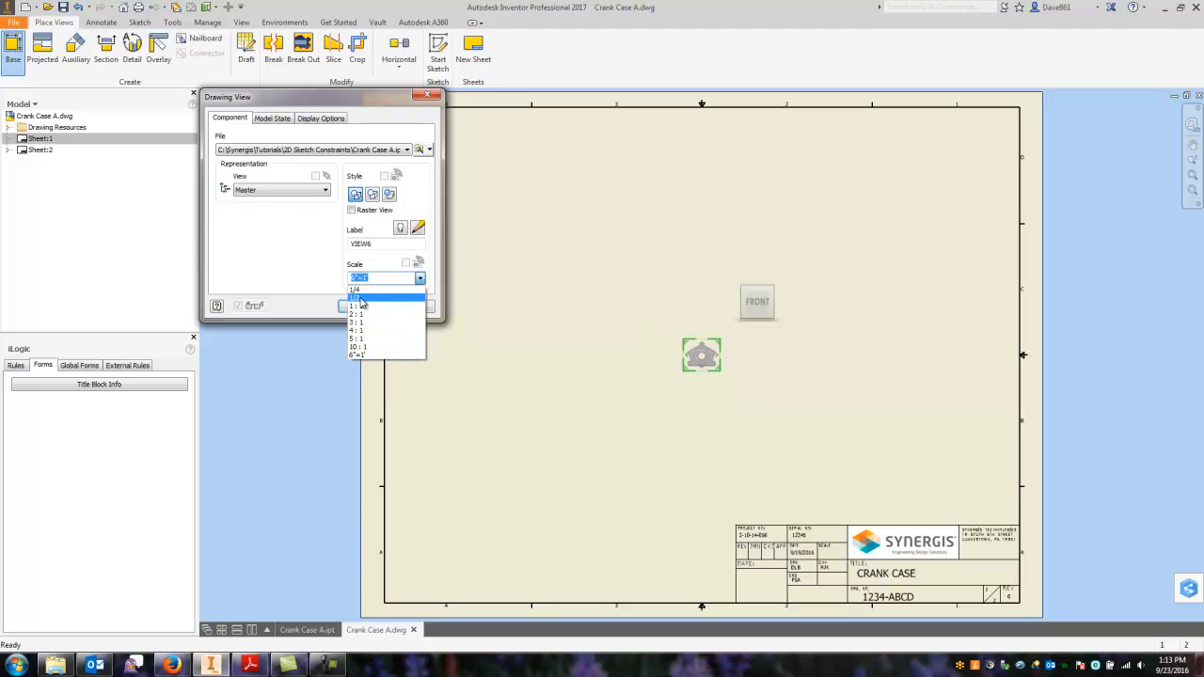
{"action": "left_click", "coordinate": [359, 299]}
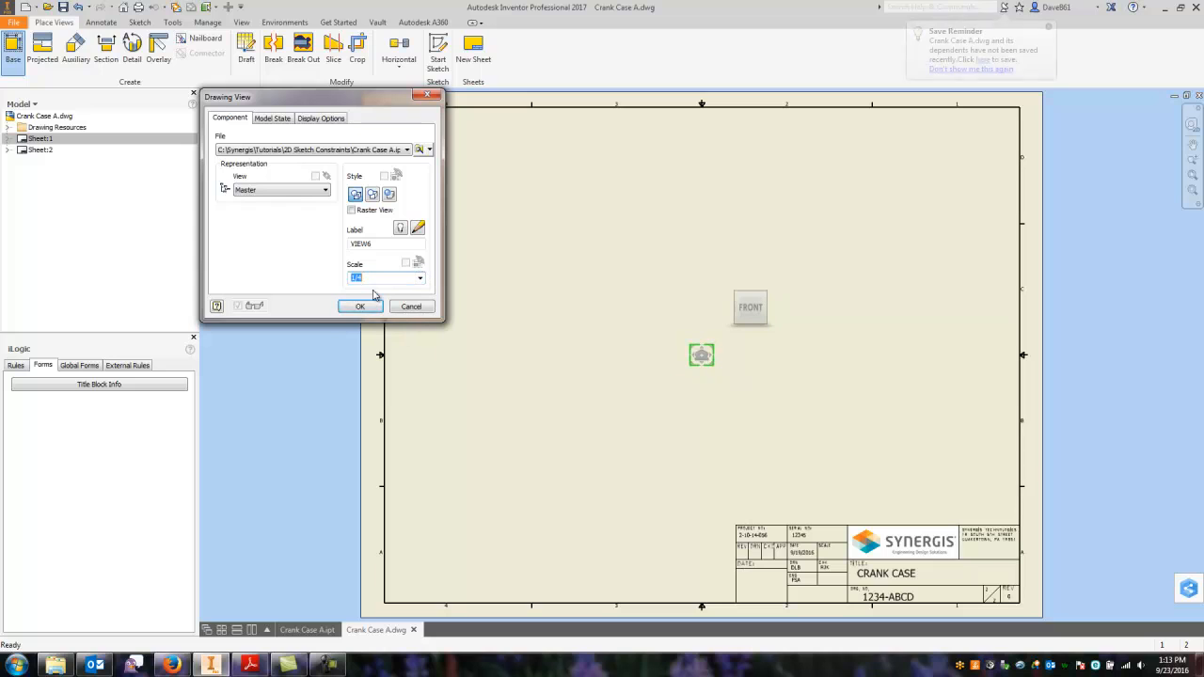
{"action": "left_click", "coordinate": [420, 277]}
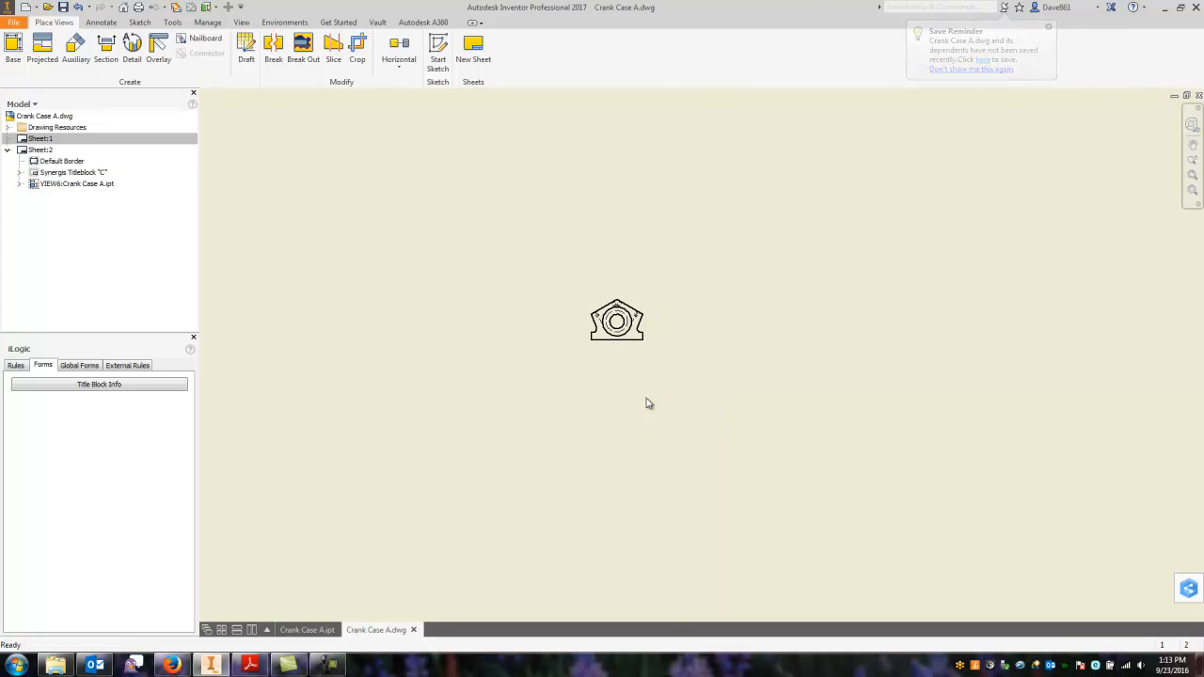
{"action": "right_click", "coordinate": [616, 319]}
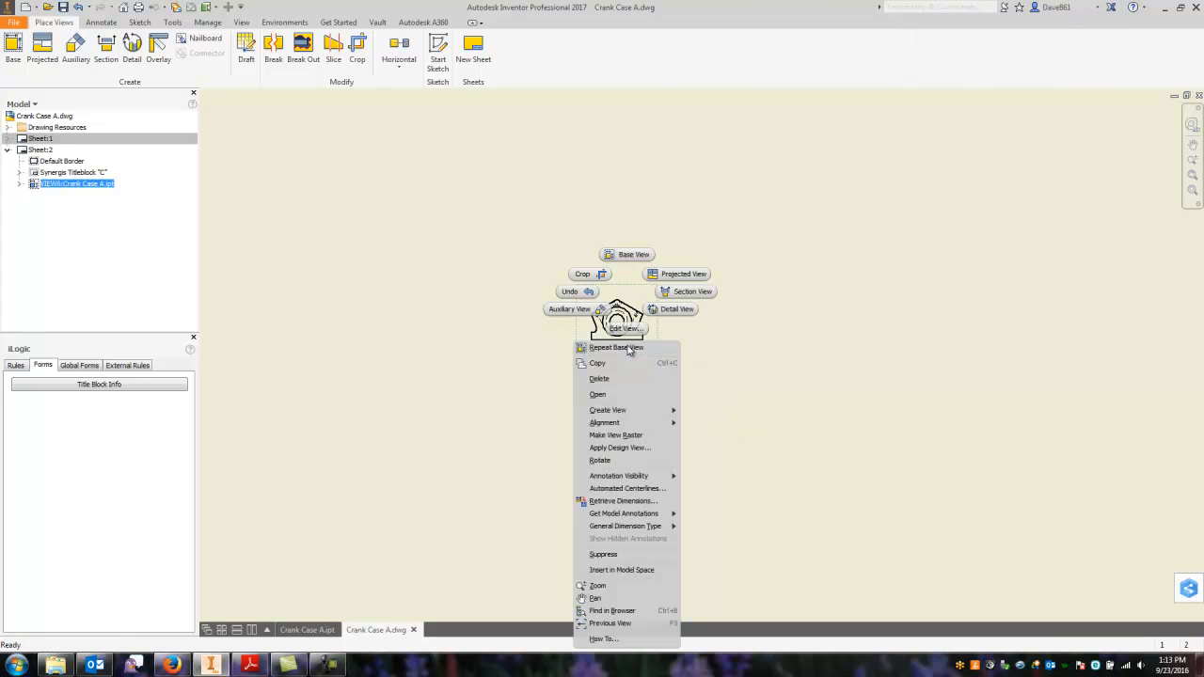
{"action": "left_click", "coordinate": [625, 328]}
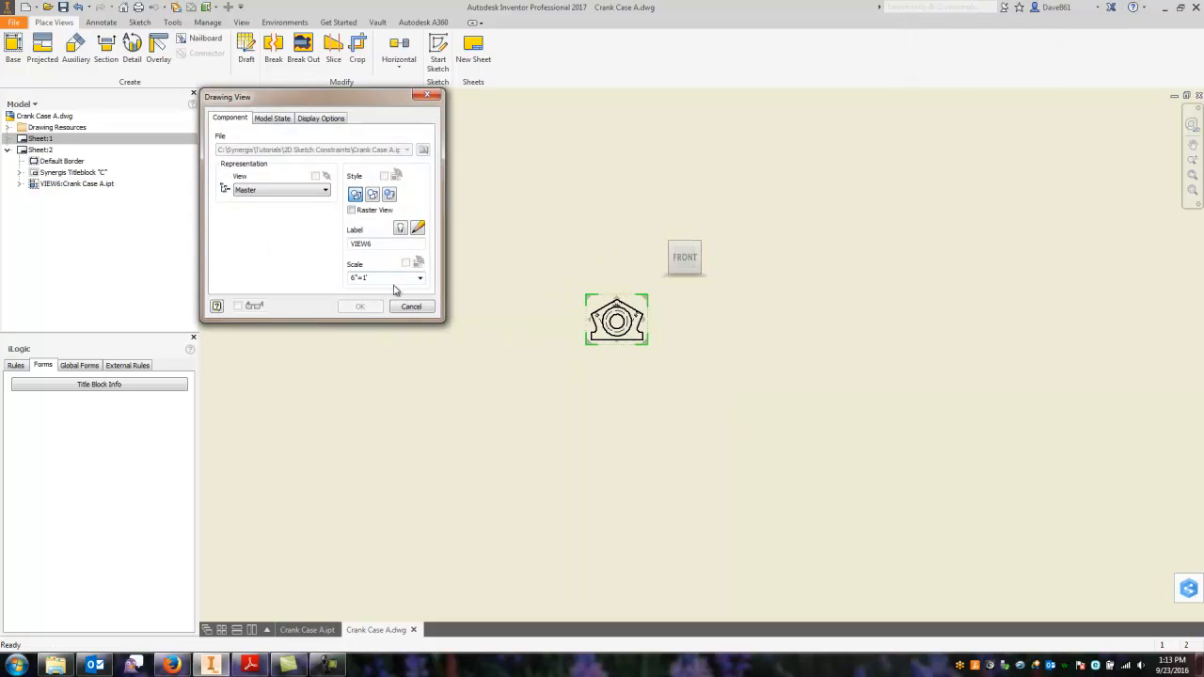
{"action": "left_click_drag", "start_coordinate": [616, 320], "coordinate": [376, 380]}
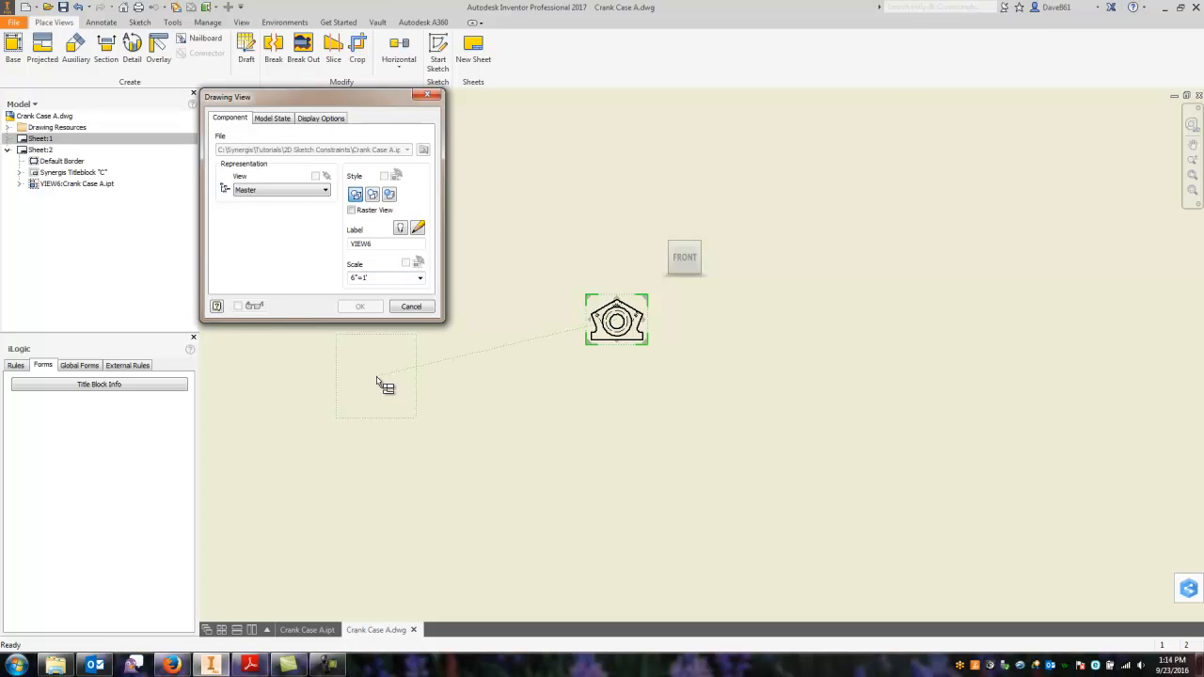
{"action": "left_click", "coordinate": [420, 278]}
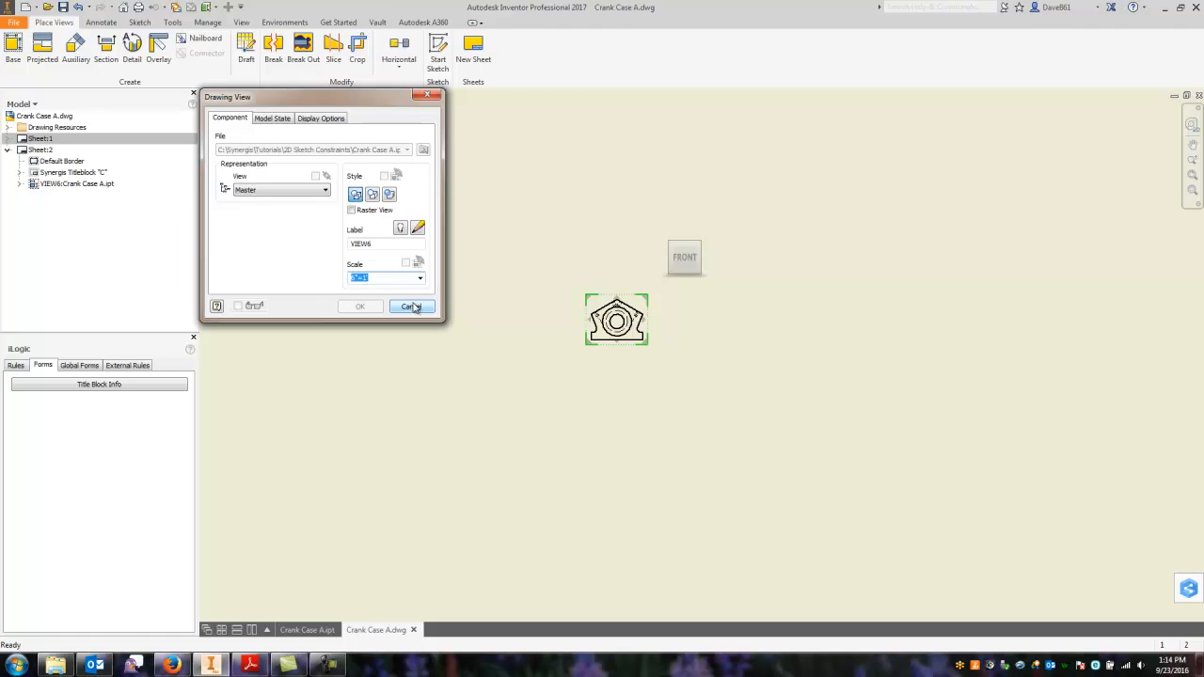
{"action": "left_click", "coordinate": [411, 307]}
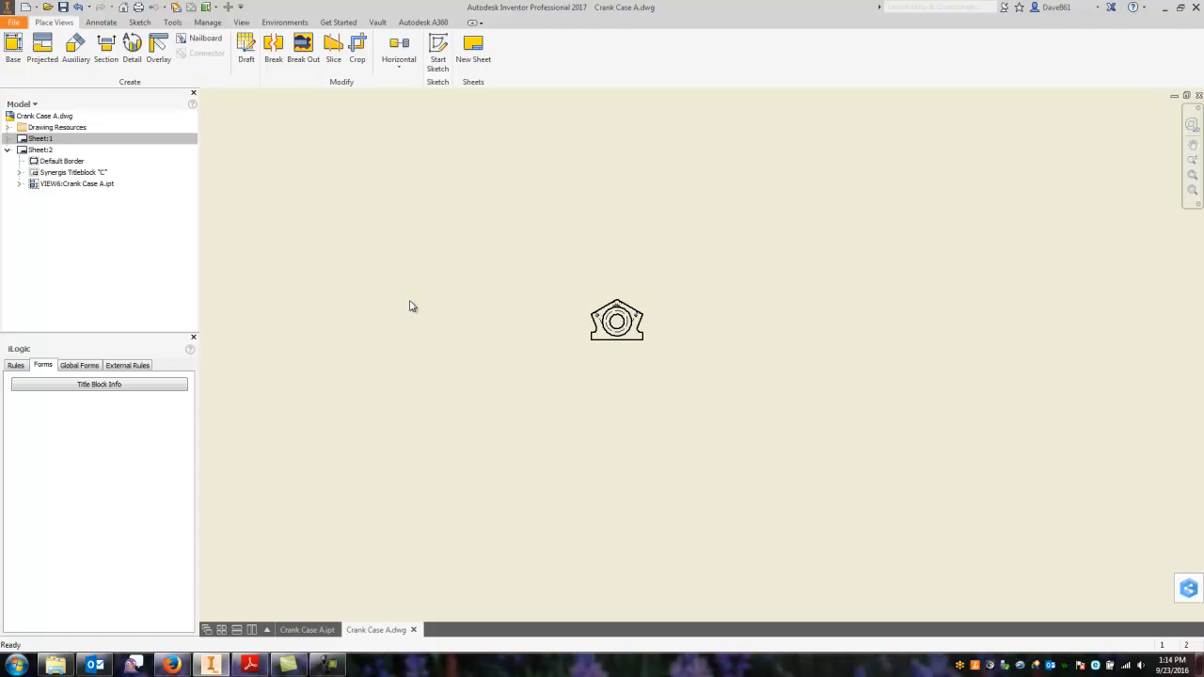
{"action": "mouse_move", "coordinate": [972, 357]}
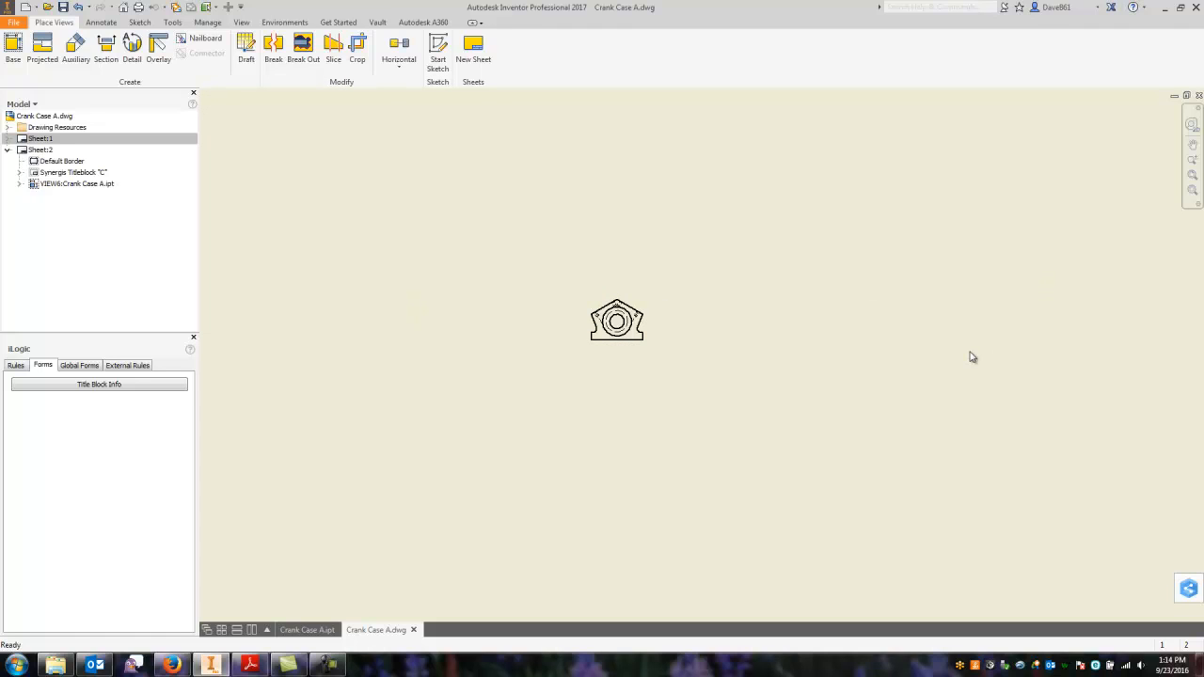